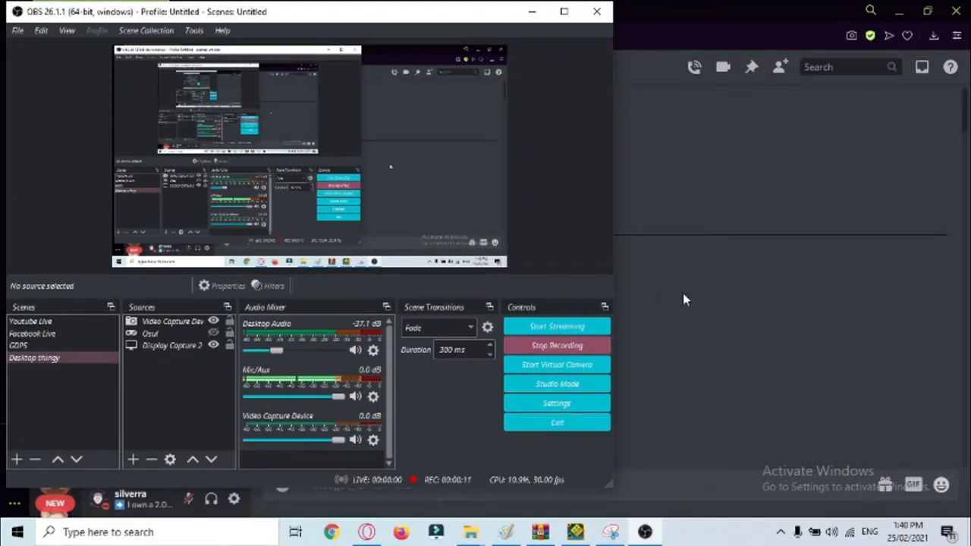
{"action": "mouse_move", "coordinate": [670, 252]}
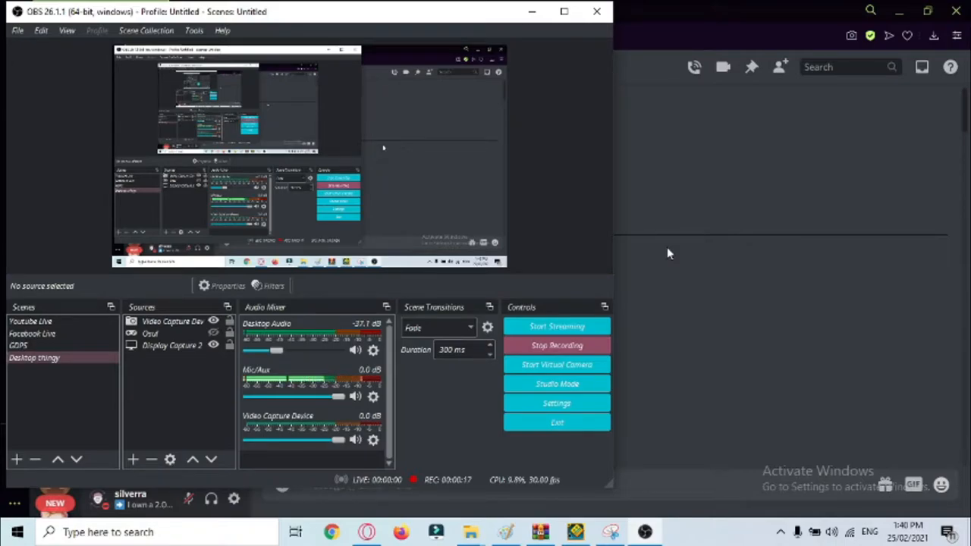
{"action": "mouse_move", "coordinate": [704, 197]}
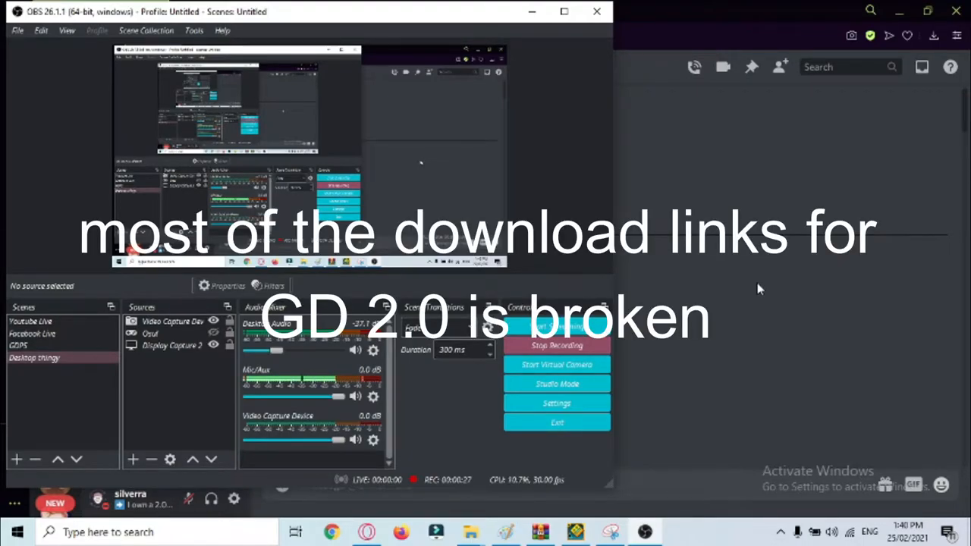
{"action": "mouse_move", "coordinate": [913, 287]}
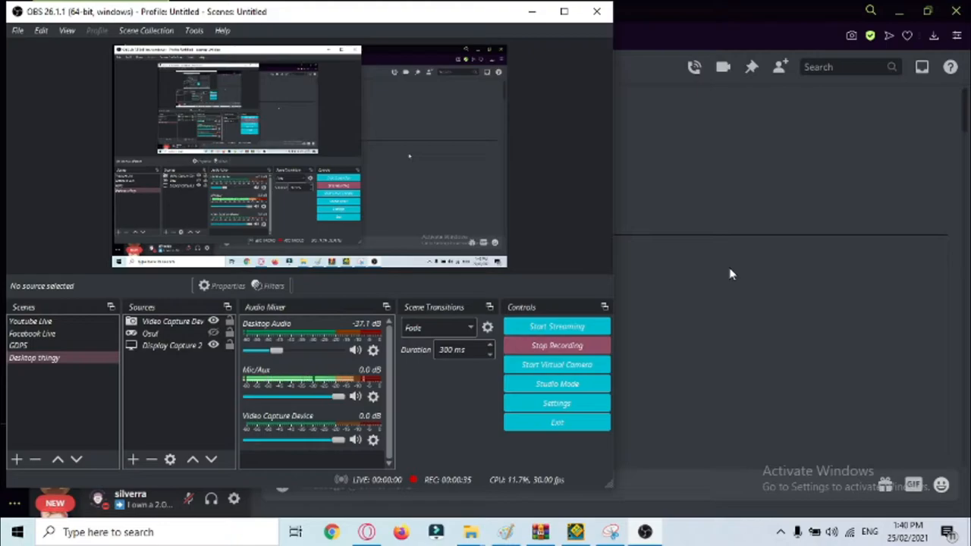
{"action": "mouse_move", "coordinate": [884, 240]}
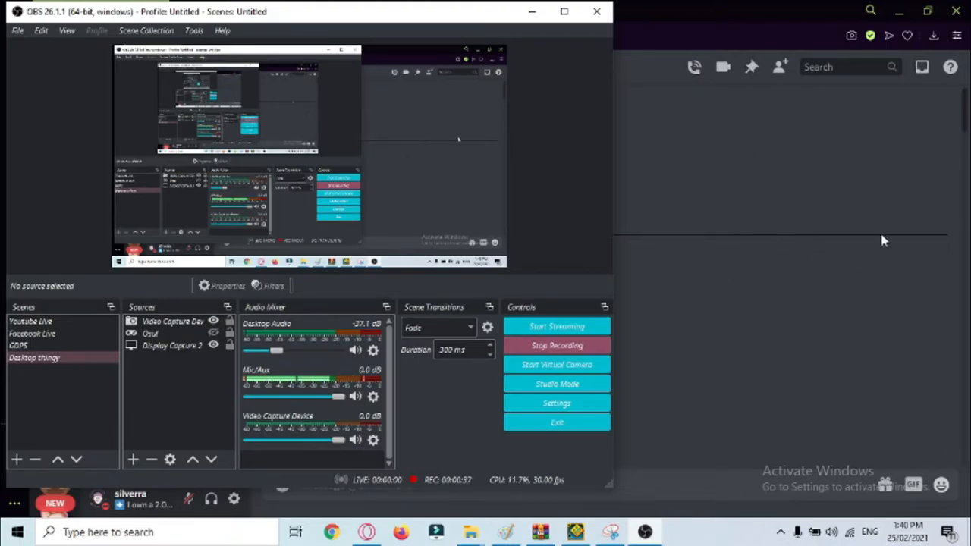
{"action": "mouse_move", "coordinate": [400, 40]}
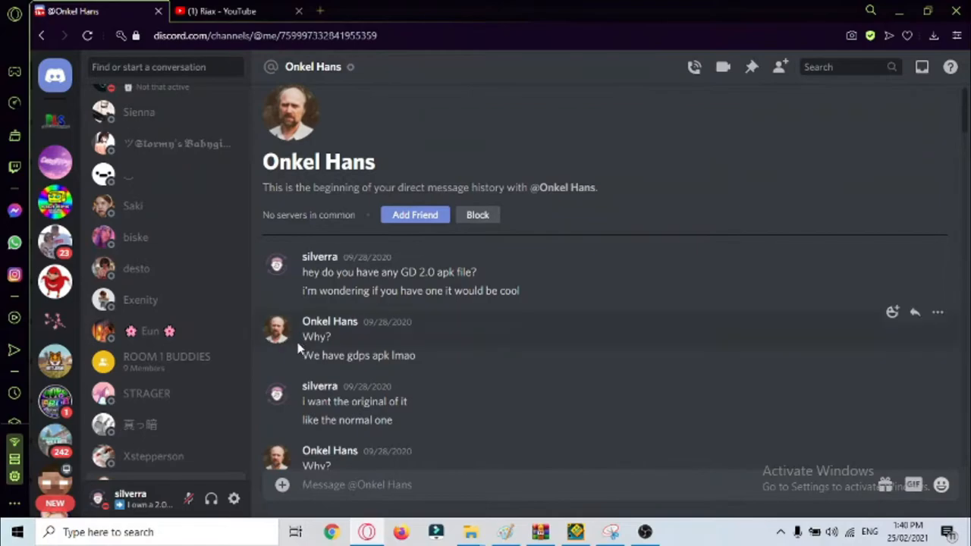
{"action": "mouse_move", "coordinate": [349, 257]}
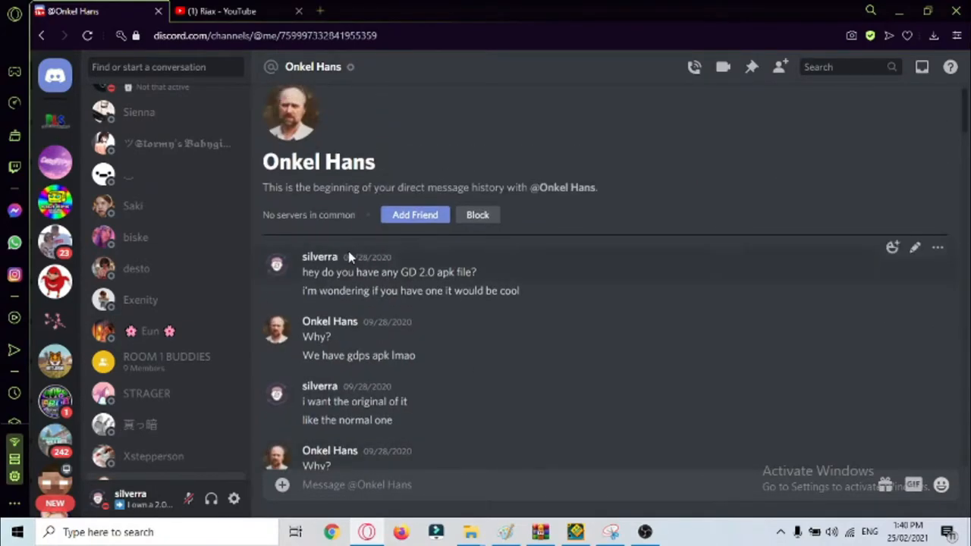
Step: Select message text and scroll the DM down to the 'heavily modified' gdps reply
{"action": "double_click", "coordinate": [368, 256]}
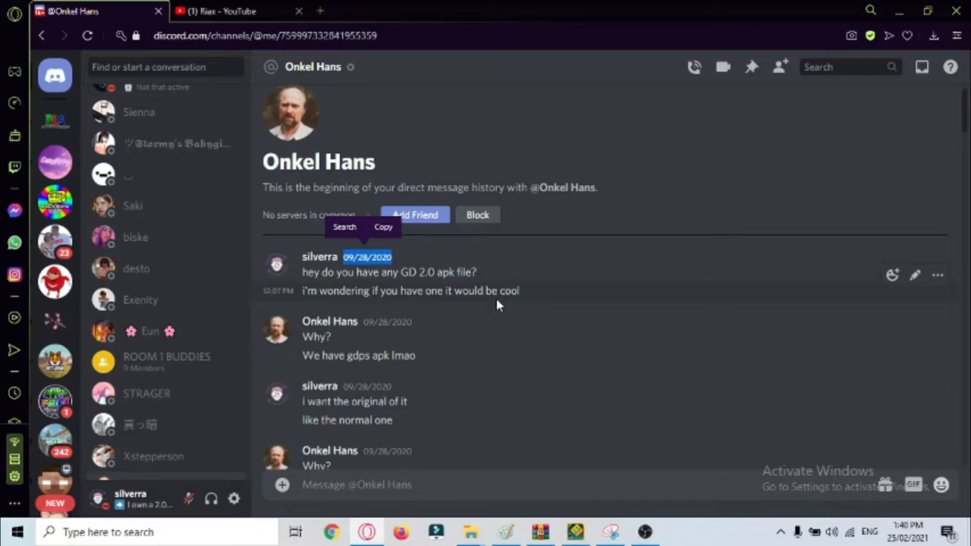
{"action": "mouse_move", "coordinate": [456, 231]}
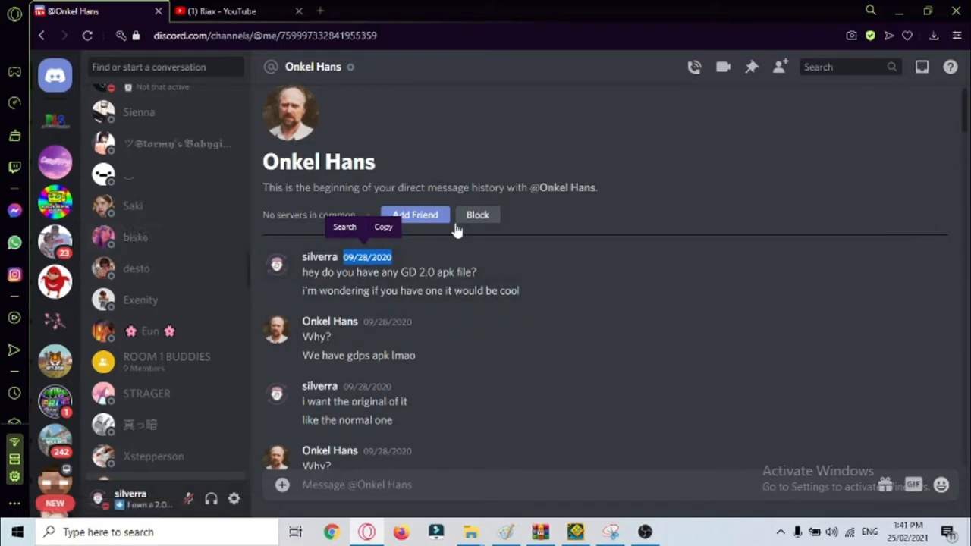
{"action": "mouse_move", "coordinate": [649, 154]}
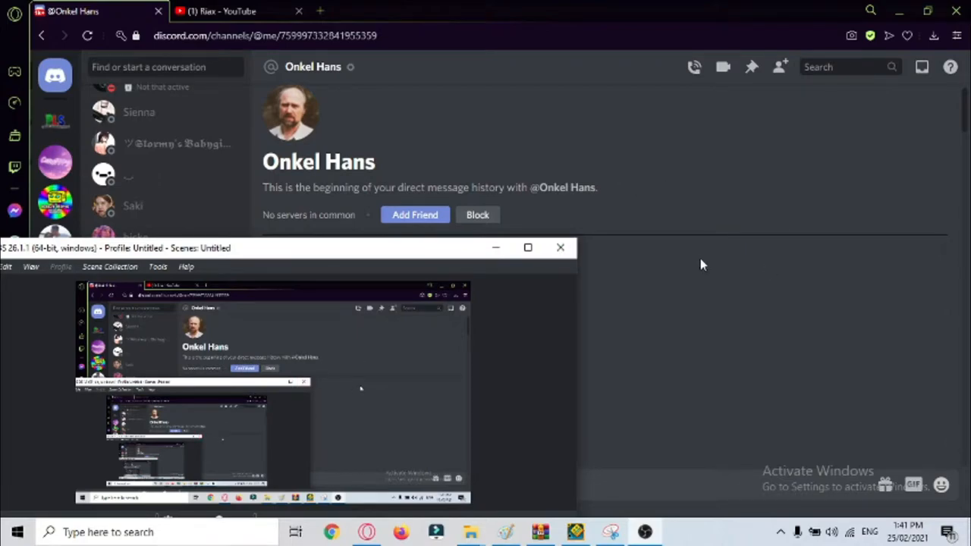
{"action": "mouse_move", "coordinate": [802, 253]}
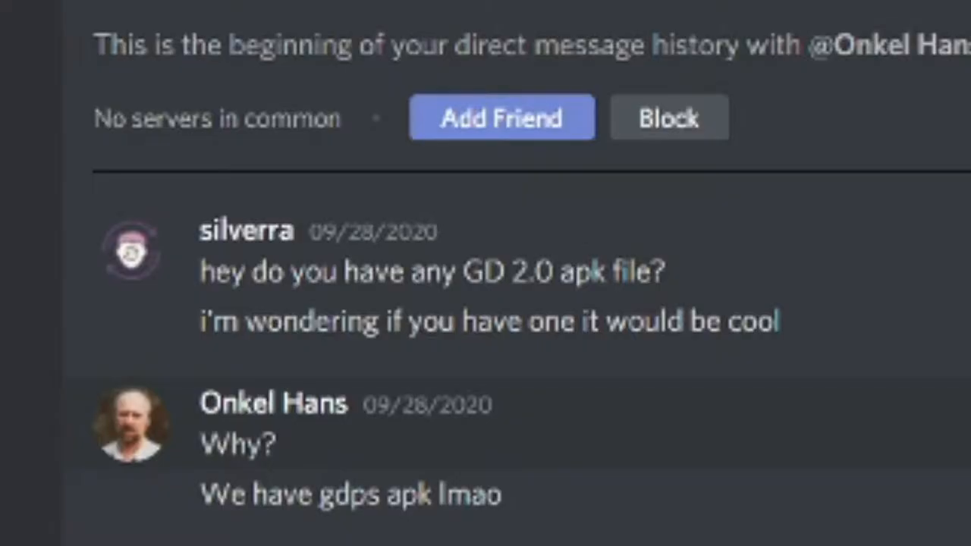
{"action": "left_click_drag", "start_coordinate": [463, 272], "coordinate": [615, 272]}
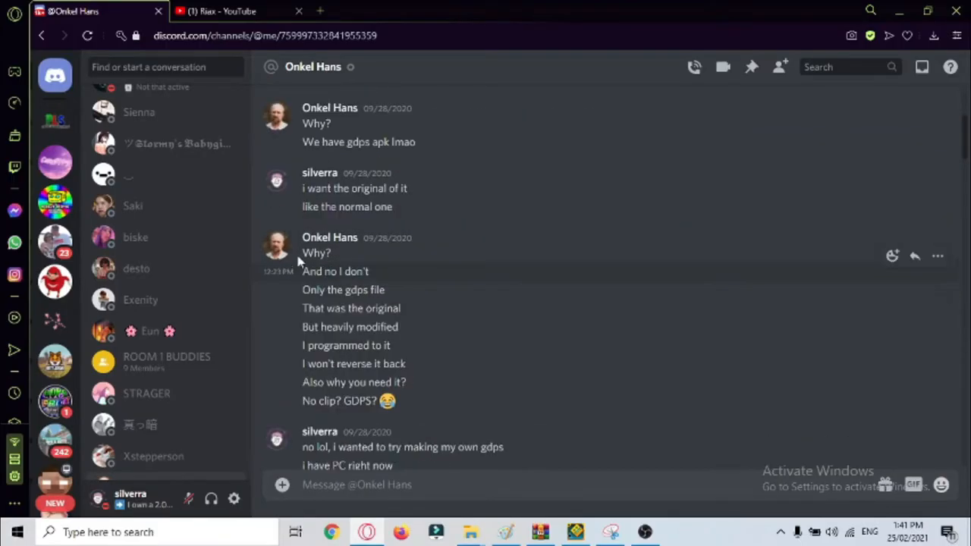
{"action": "double_click", "coordinate": [315, 252]}
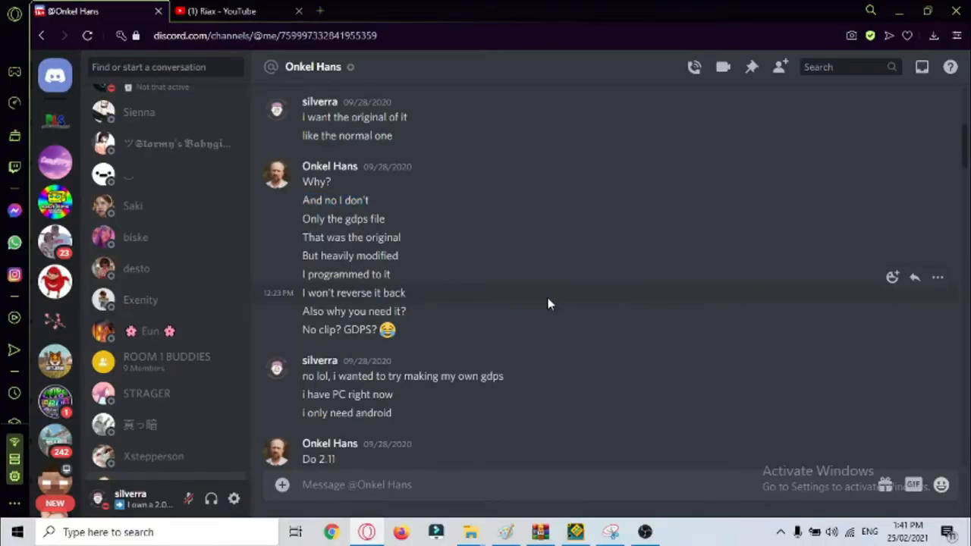
{"action": "mouse_move", "coordinate": [601, 522]}
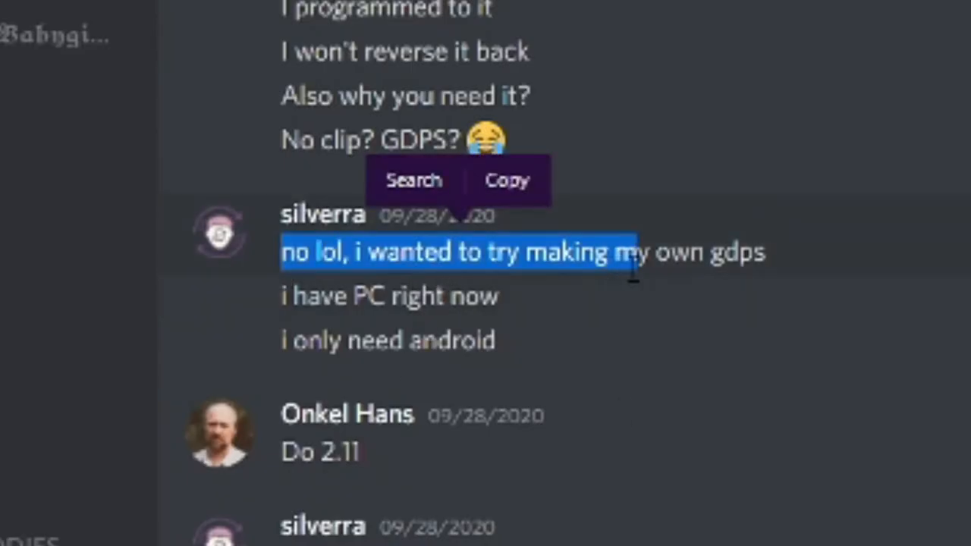
{"action": "mouse_move", "coordinate": [607, 334]}
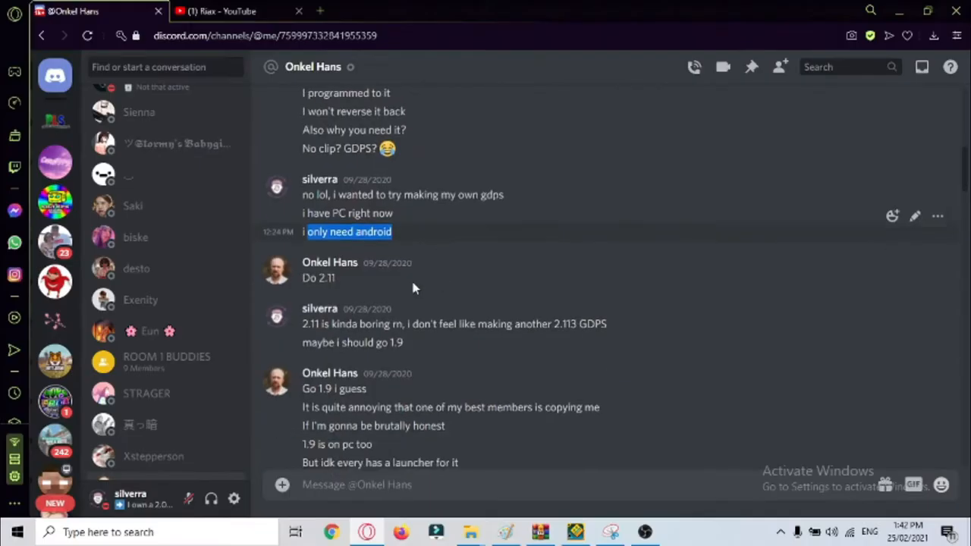
Step: Scroll the DM down to the 'Go 1.9 i guess' suggestion and the thank-you reply
{"action": "scroll", "scroll_direction": "down", "scroll_amount": 3}
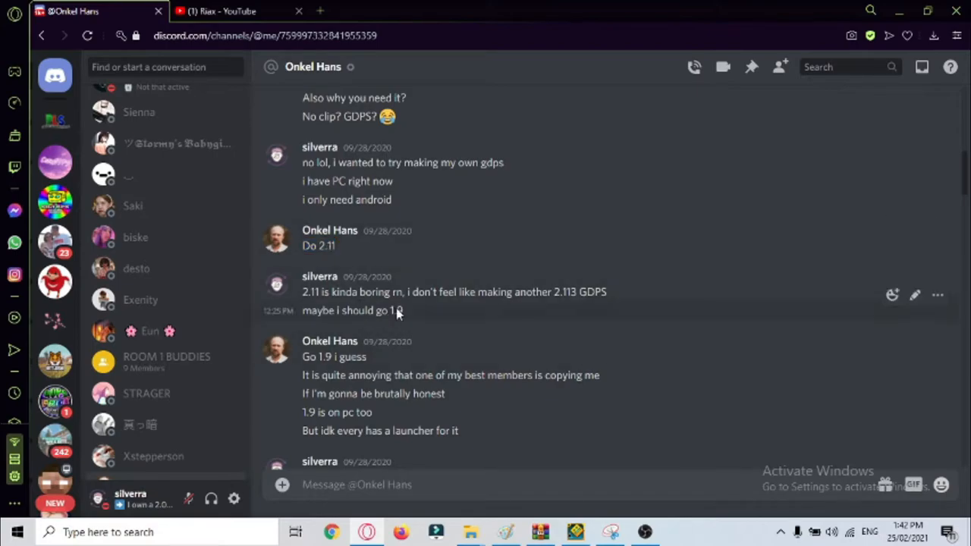
{"action": "left_click_drag", "start_coordinate": [302, 291], "coordinate": [404, 310]}
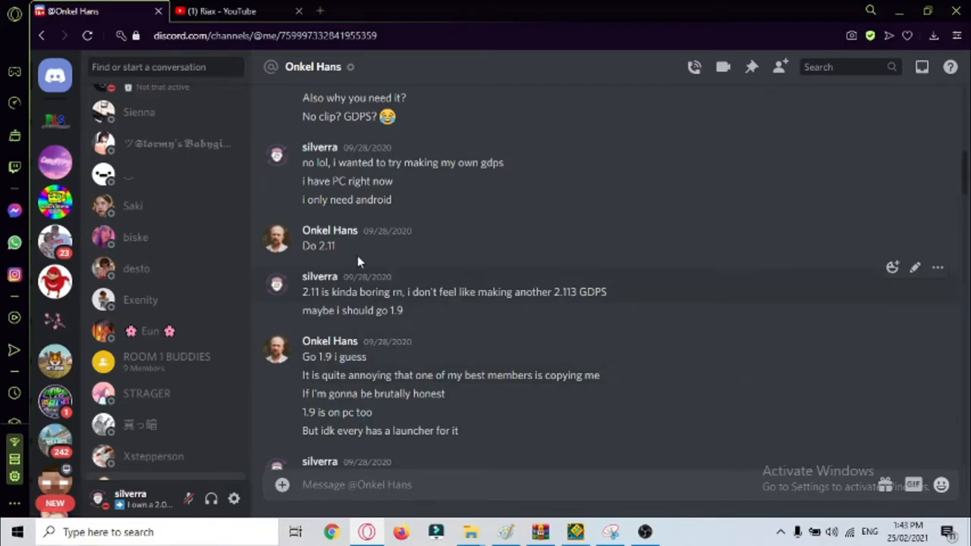
{"action": "scroll", "scroll_direction": "down", "scroll_amount": 3}
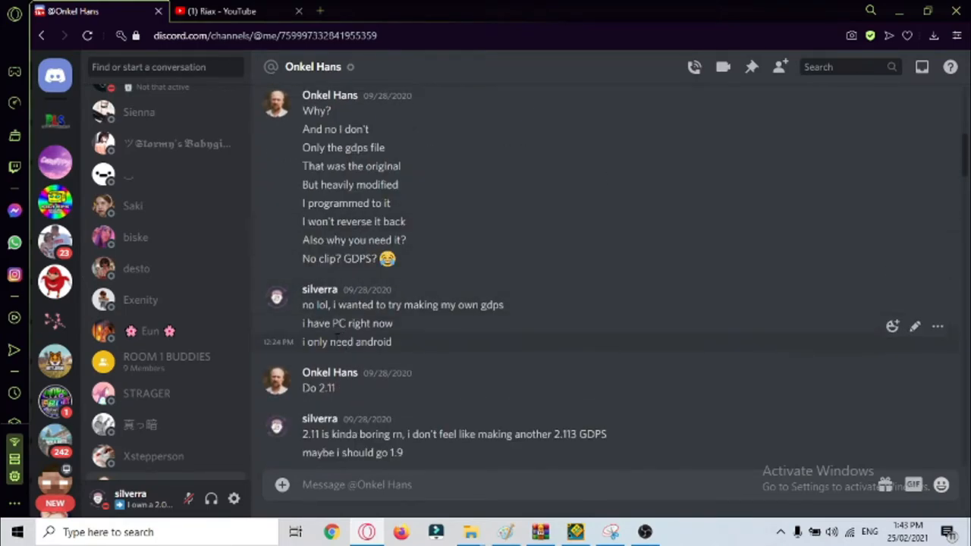
{"action": "scroll", "scroll_direction": "down", "scroll_amount": 3}
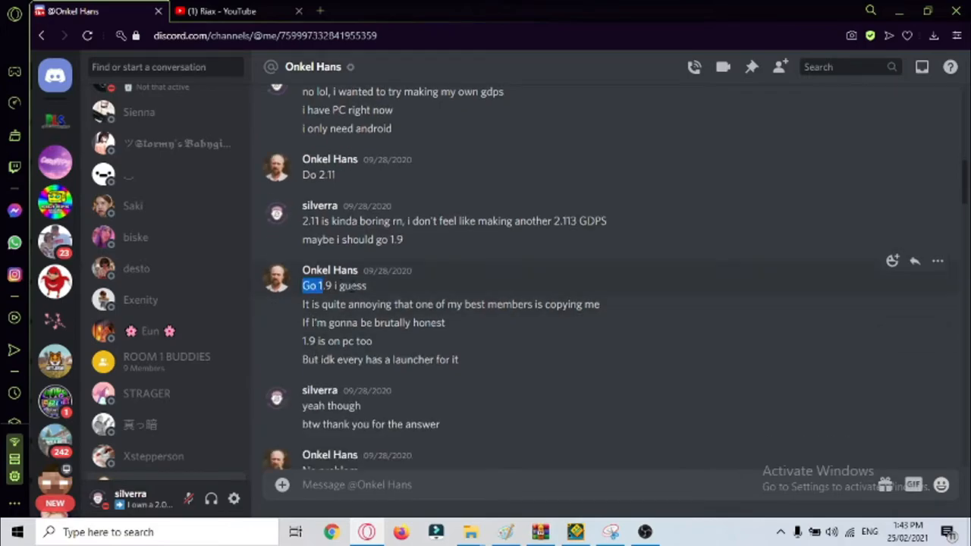
Step: Select the 1.9 reply lines, clear the selection and scroll further down the DM
{"action": "left_click_drag", "start_coordinate": [303, 285], "coordinate": [458, 359]}
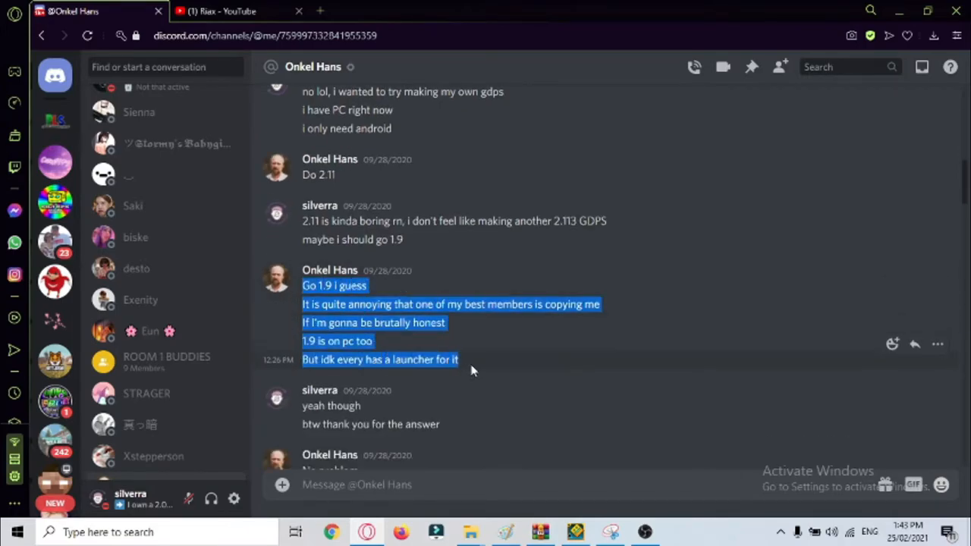
{"action": "left_click", "coordinate": [468, 359]}
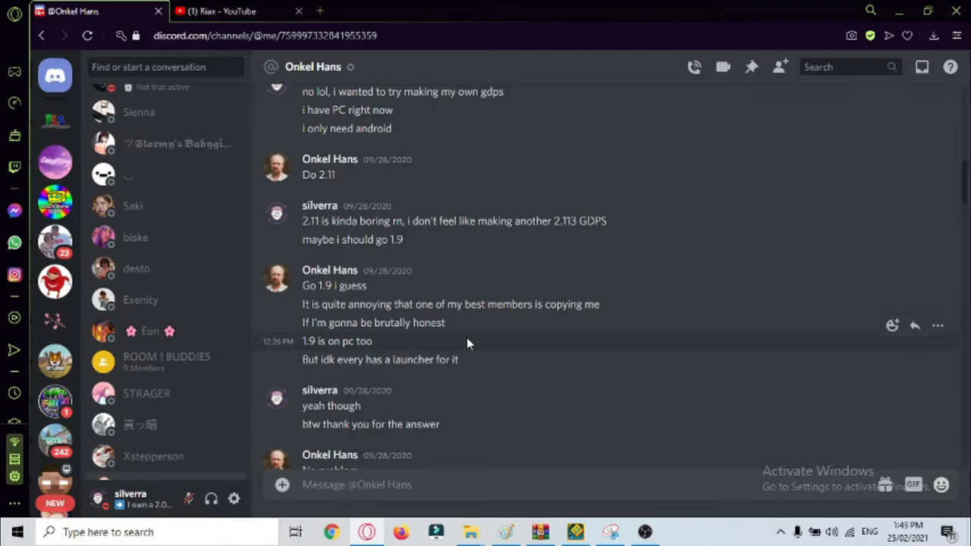
{"action": "scroll", "scroll_direction": "down", "scroll_amount": 3}
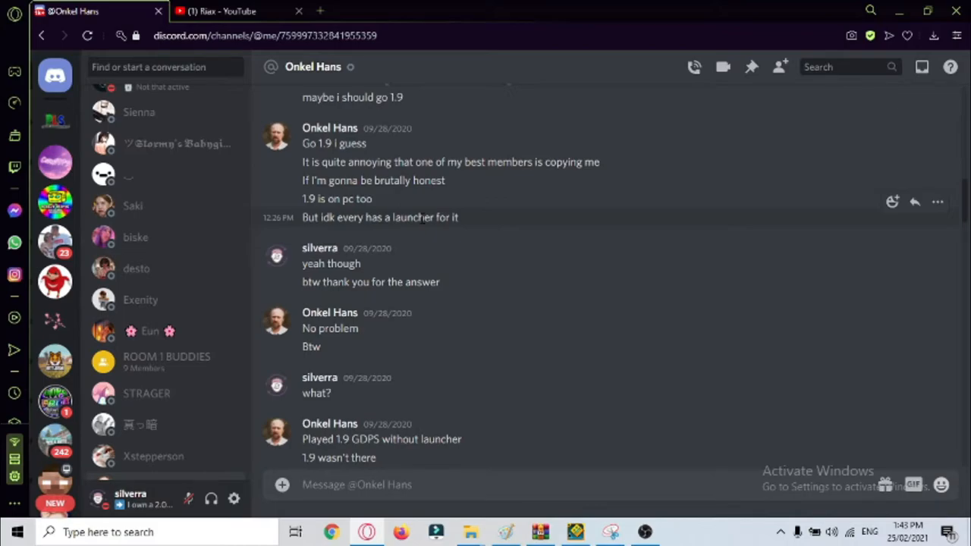
{"action": "mouse_move", "coordinate": [467, 346]}
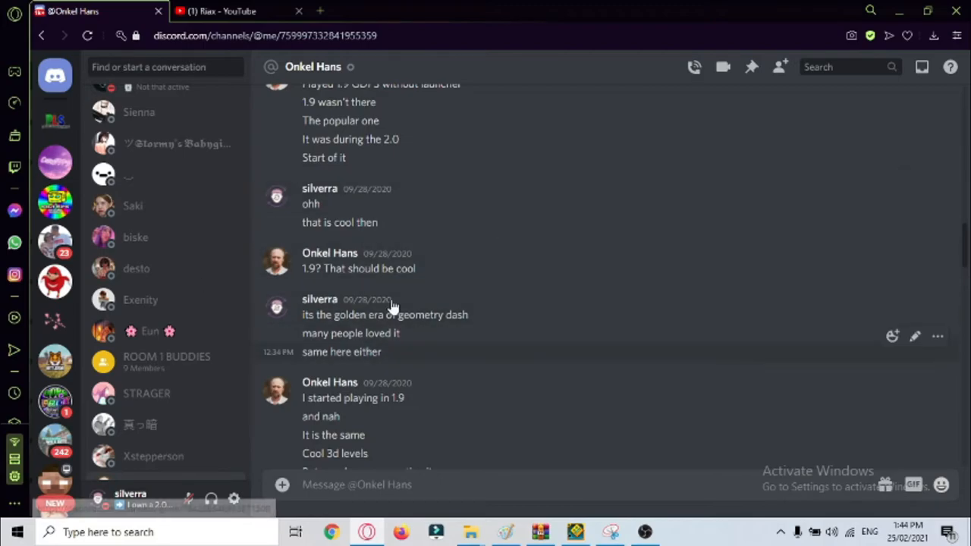
{"action": "scroll", "scroll_direction": "down", "scroll_amount": 3}
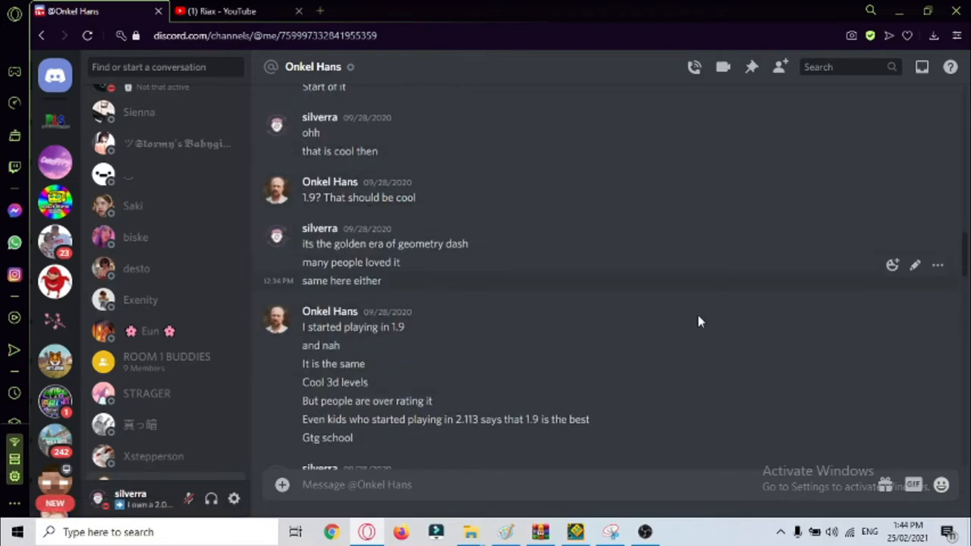
{"action": "scroll", "scroll_direction": "down", "scroll_amount": 3}
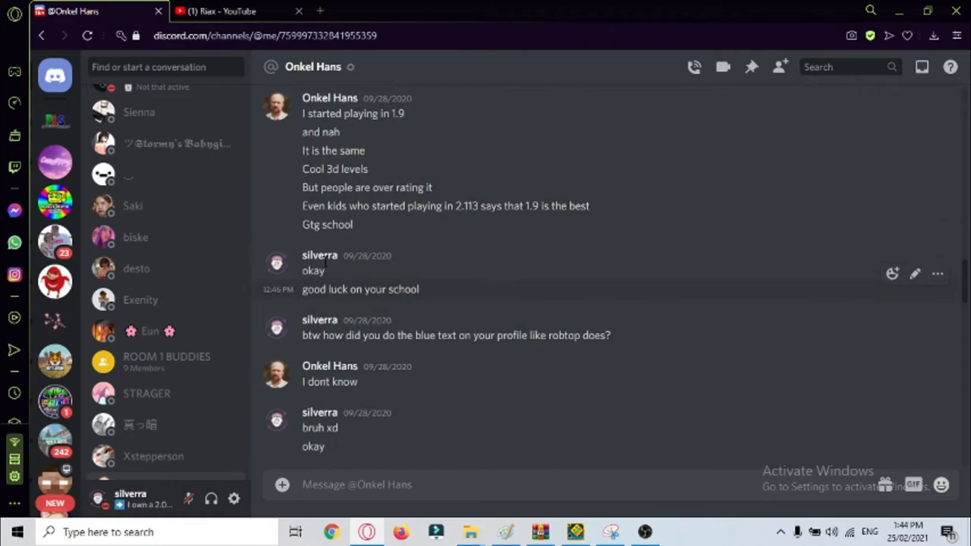
{"action": "scroll", "scroll_direction": "down", "scroll_amount": 3}
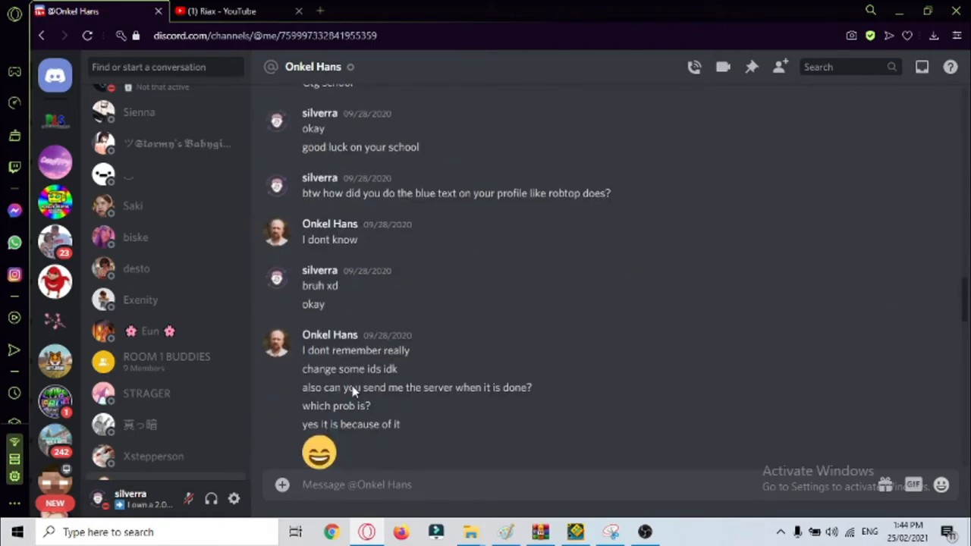
Step: Highlight the blue profile text question, then scroll down to the xstep ban messages
{"action": "left_click_drag", "start_coordinate": [327, 192], "coordinate": [486, 193]}
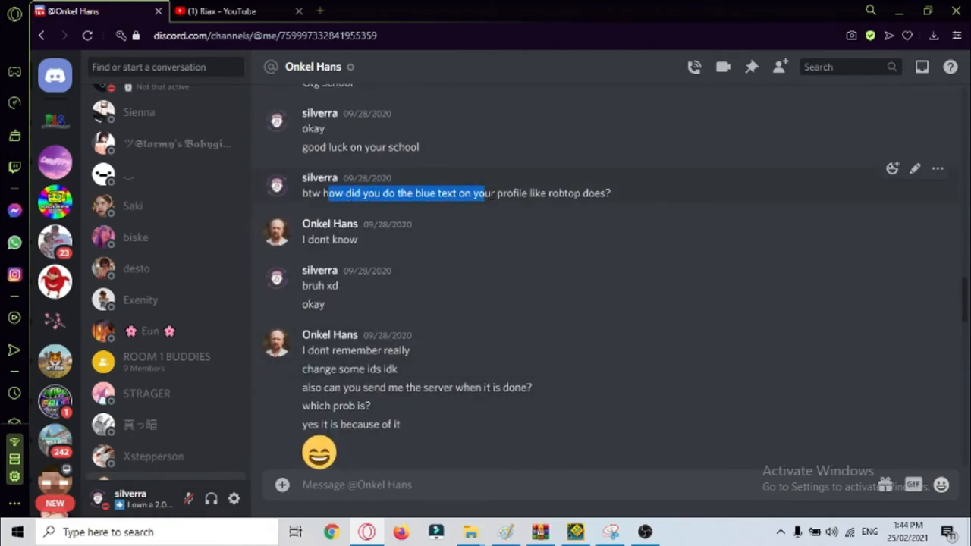
{"action": "left_click_drag", "start_coordinate": [328, 192], "coordinate": [492, 193]}
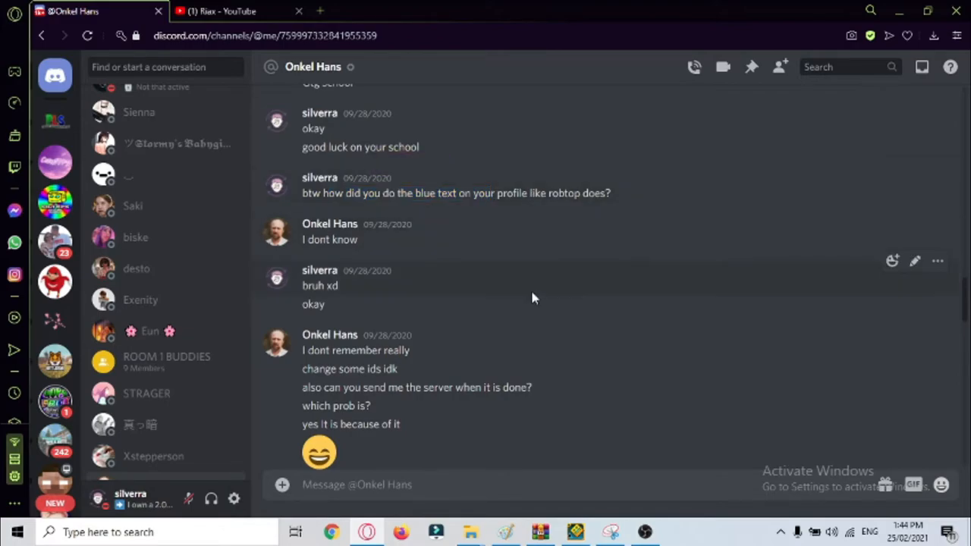
{"action": "scroll", "scroll_direction": "down", "scroll_amount": 3}
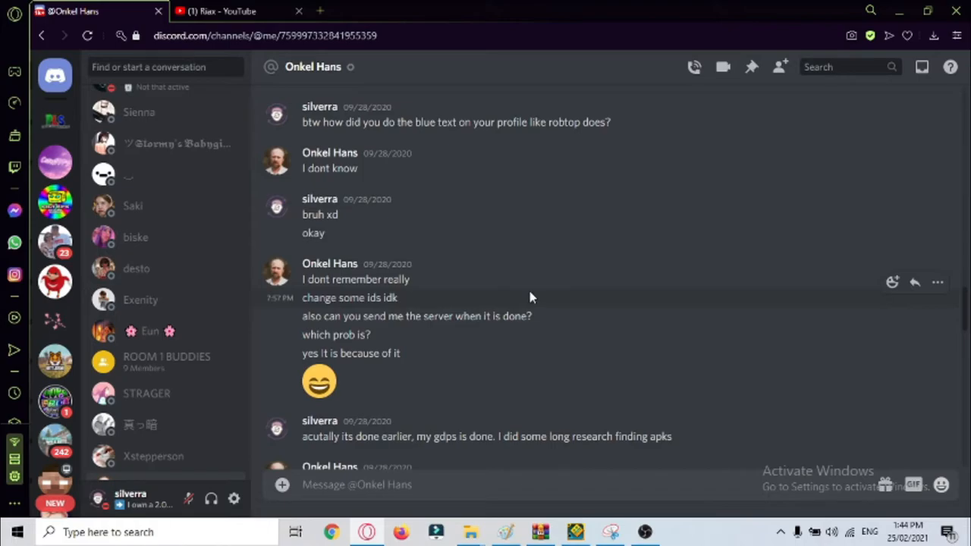
{"action": "scroll", "scroll_direction": "down", "scroll_amount": 3}
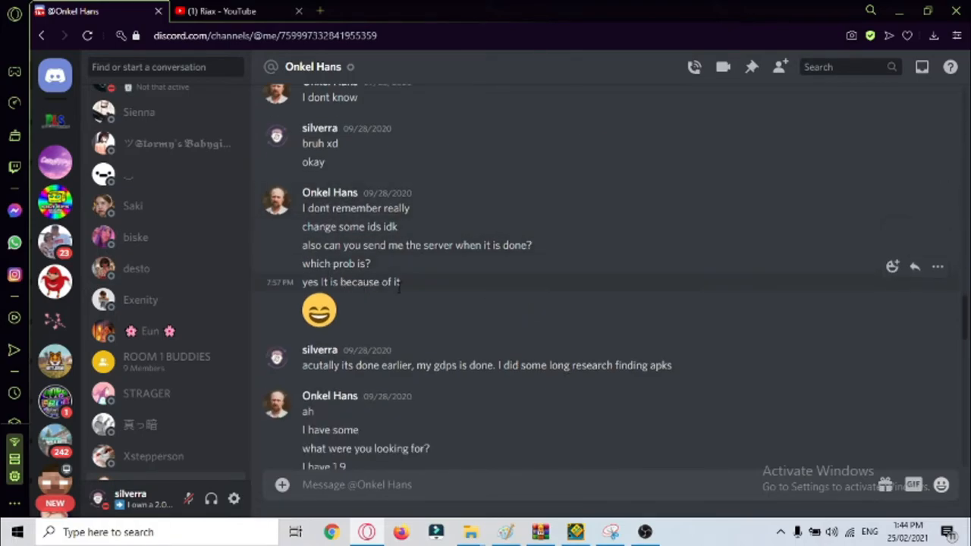
{"action": "scroll", "scroll_direction": "down", "scroll_amount": 3}
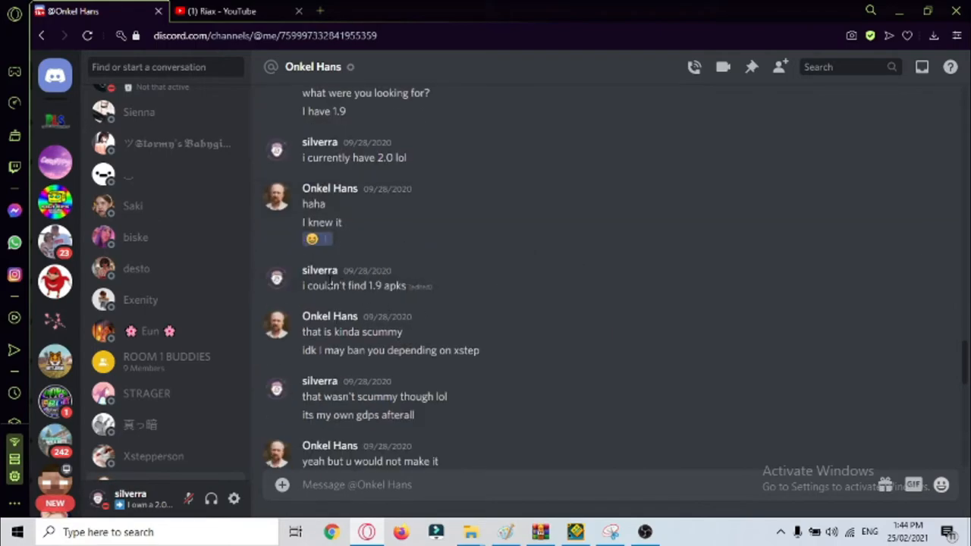
{"action": "mouse_move", "coordinate": [471, 306]}
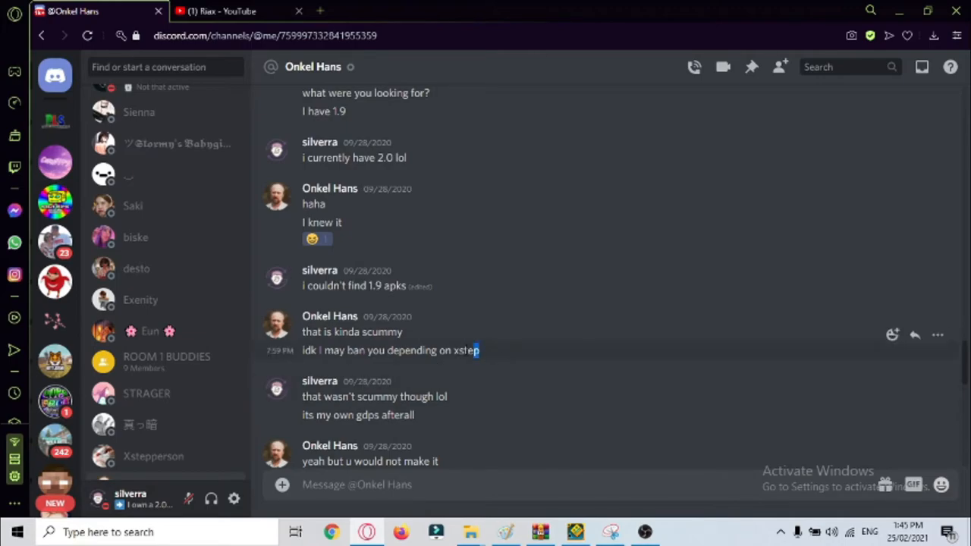
{"action": "scroll", "scroll_direction": "down", "scroll_amount": 3}
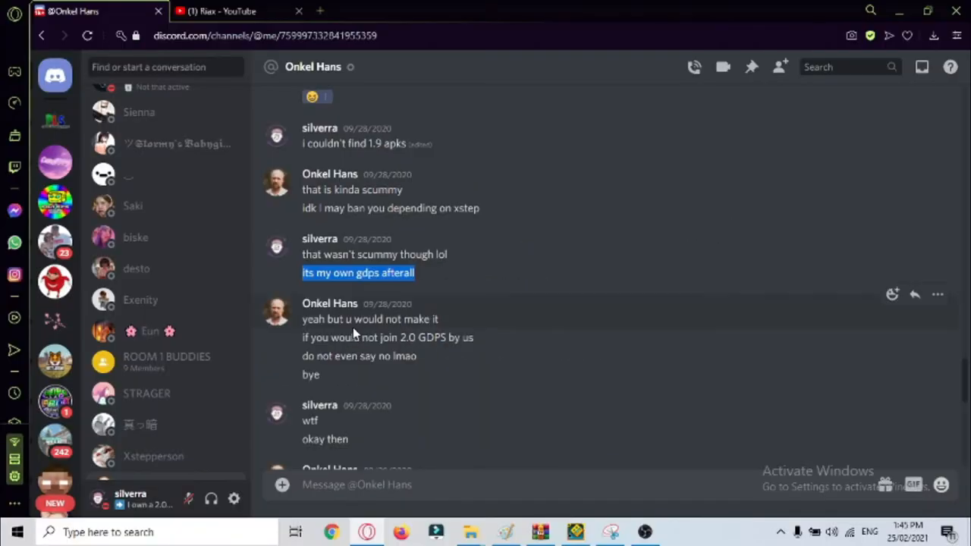
{"action": "mouse_move", "coordinate": [498, 346]}
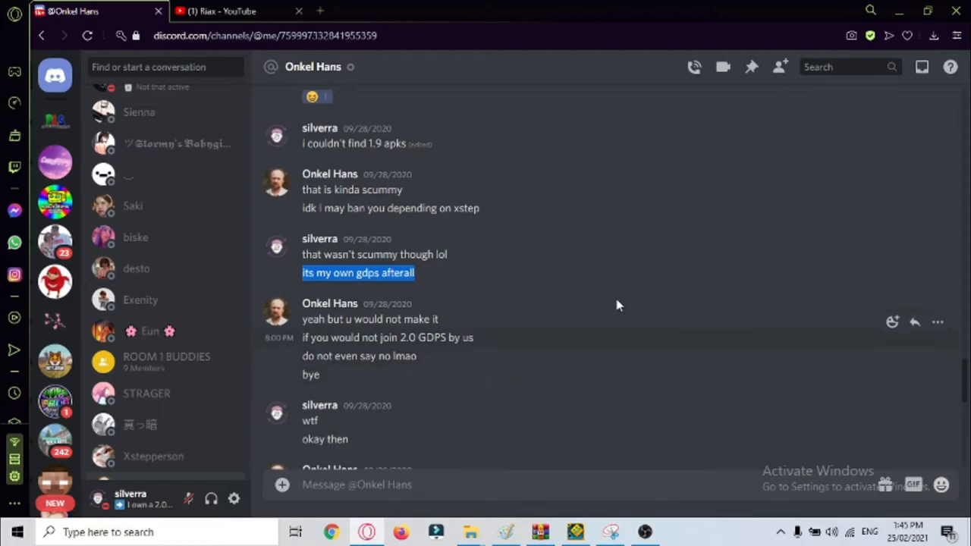
{"action": "mouse_move", "coordinate": [616, 304]}
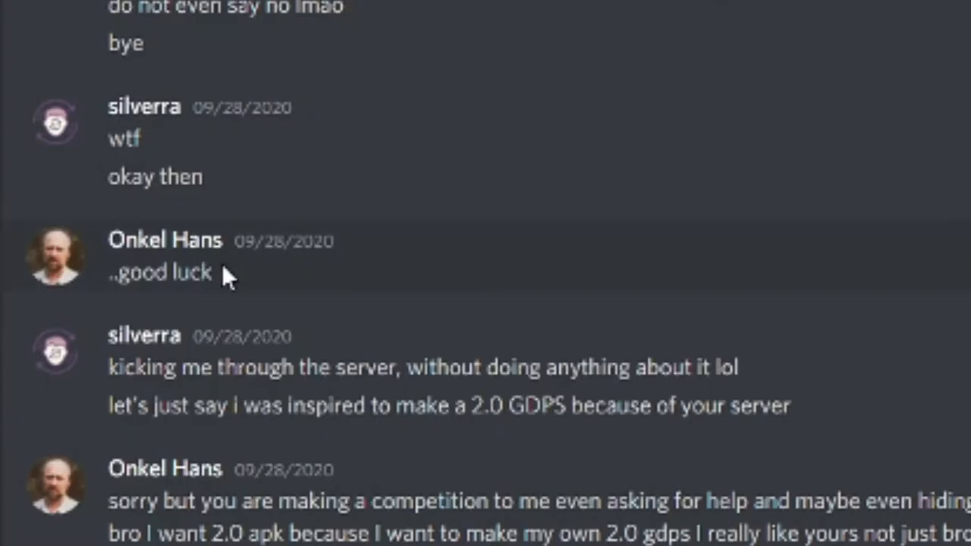
Step: Highlight the long competition message and the text below it to read them
{"action": "left_click_drag", "start_coordinate": [137, 367], "coordinate": [670, 368]}
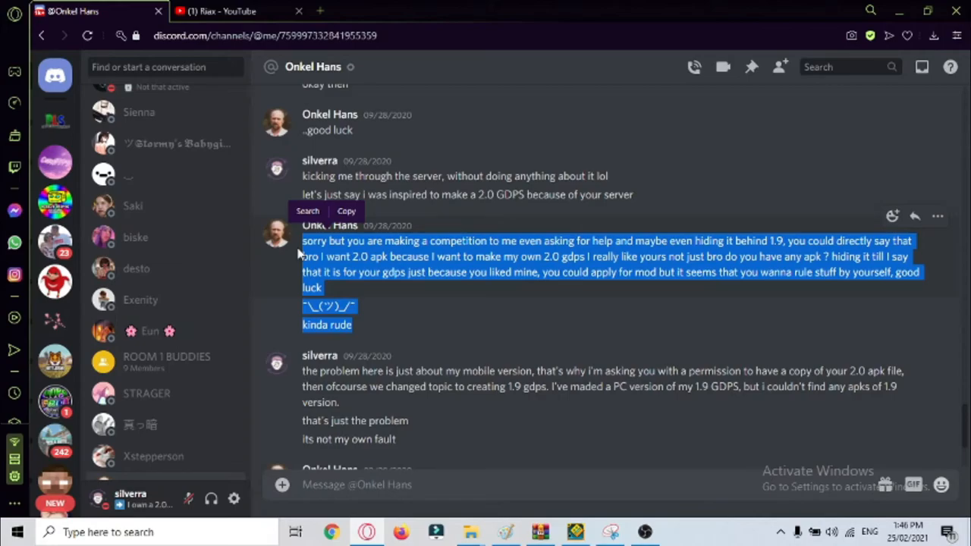
{"action": "mouse_move", "coordinate": [371, 306]}
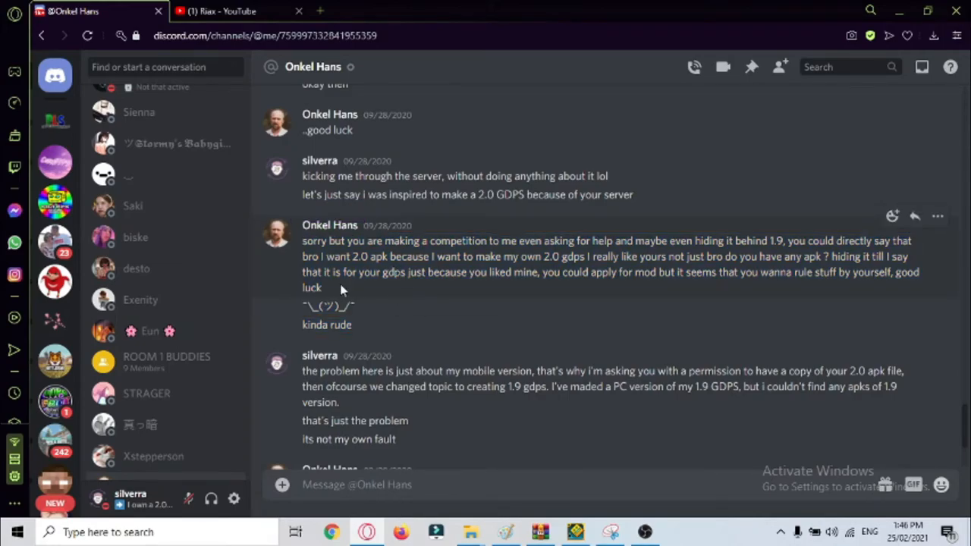
{"action": "left_click_drag", "start_coordinate": [302, 240], "coordinate": [322, 288]}
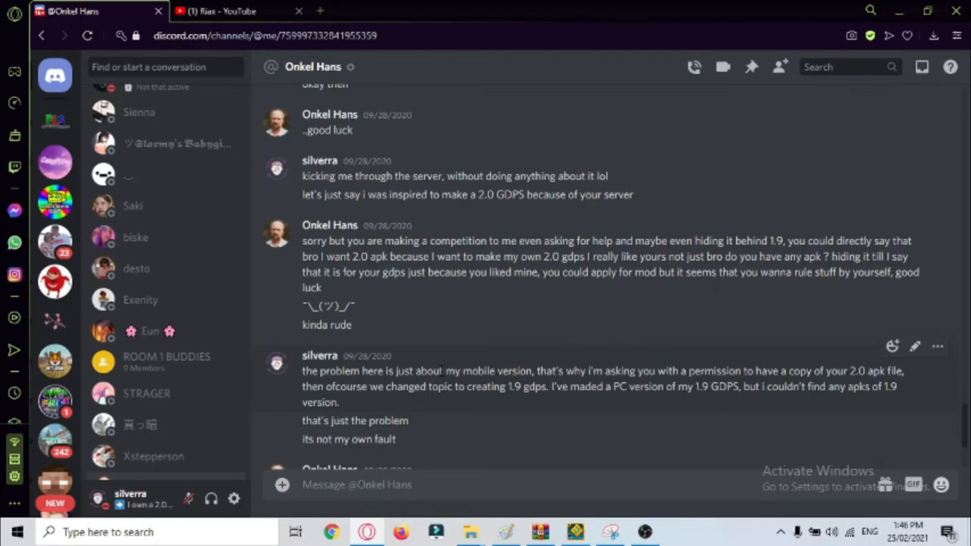
Step: Scroll down and highlight the message about the mobile version
{"action": "scroll", "scroll_direction": "down", "scroll_amount": 3}
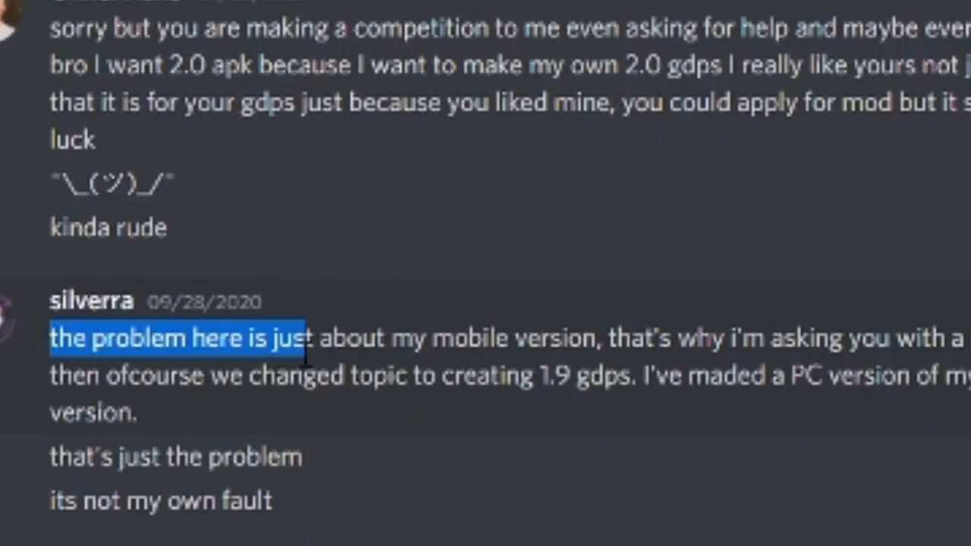
{"action": "left_click_drag", "start_coordinate": [304, 337], "coordinate": [600, 337]}
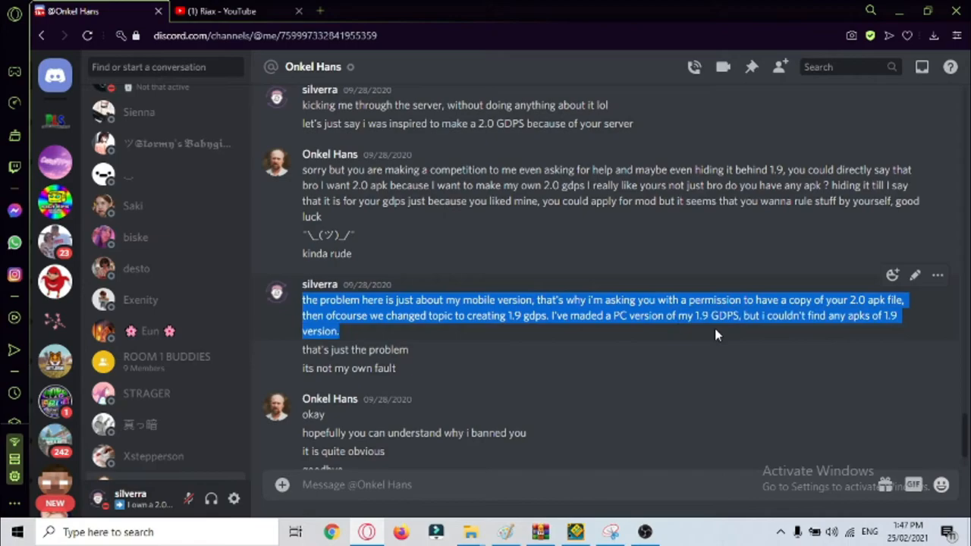
{"action": "mouse_move", "coordinate": [890, 337]}
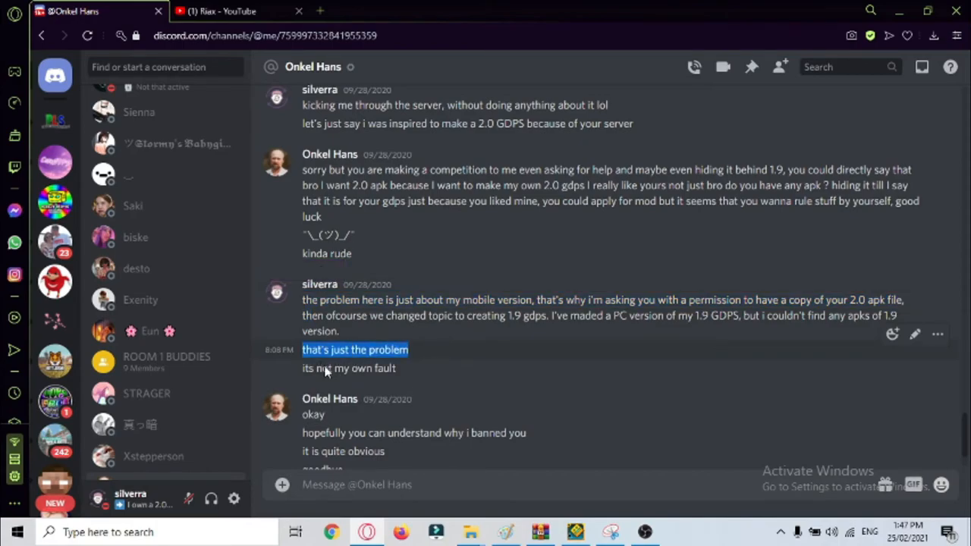
Step: Scroll to the bottom of the DM, showing the final 'goodbye' and 'okay'
{"action": "scroll", "scroll_direction": "down", "scroll_amount": 3}
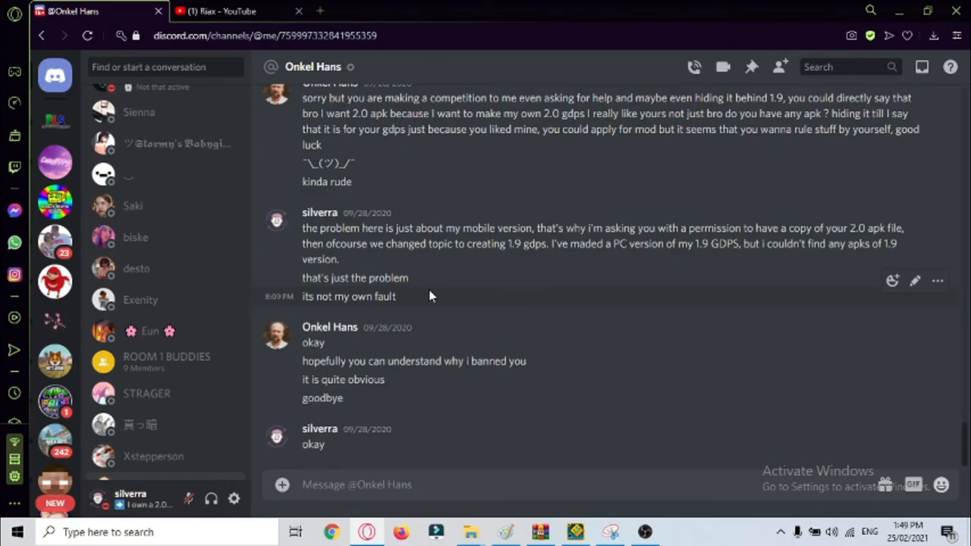
{"action": "mouse_move", "coordinate": [610, 494]}
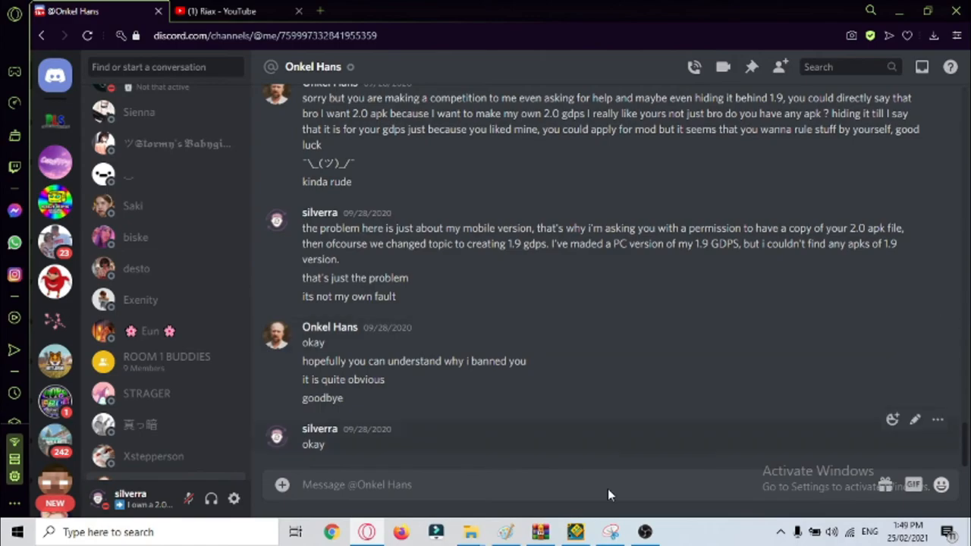
Step: Bring OBS Studio to the front from the taskbar and drag its window toward the left
{"action": "left_click", "coordinate": [437, 531]}
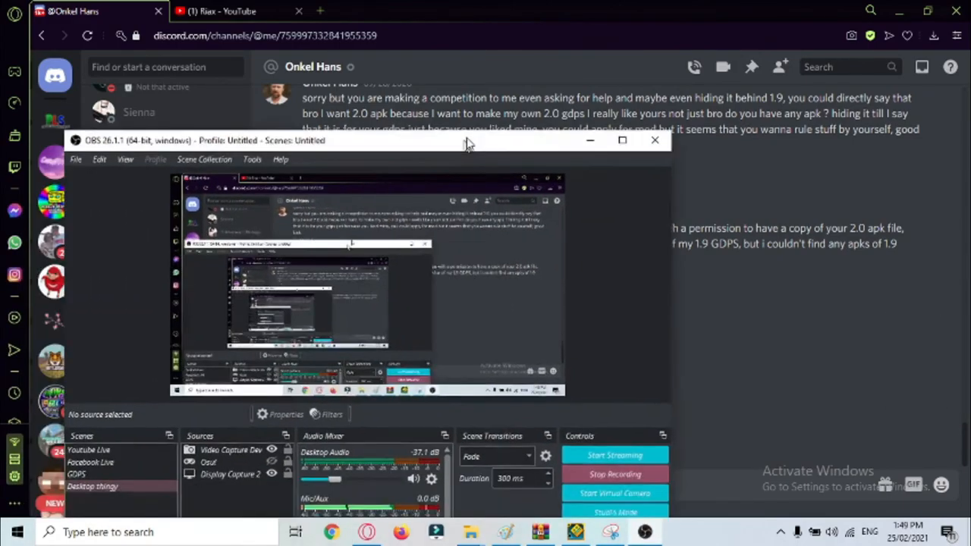
{"action": "left_click_drag", "start_coordinate": [467, 140], "coordinate": [326, 24]}
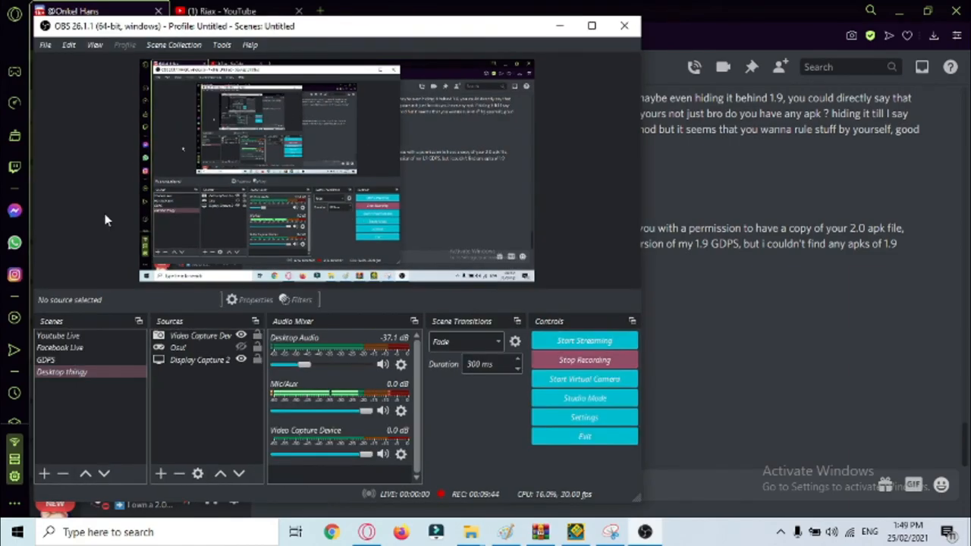
{"action": "mouse_move", "coordinate": [768, 280]}
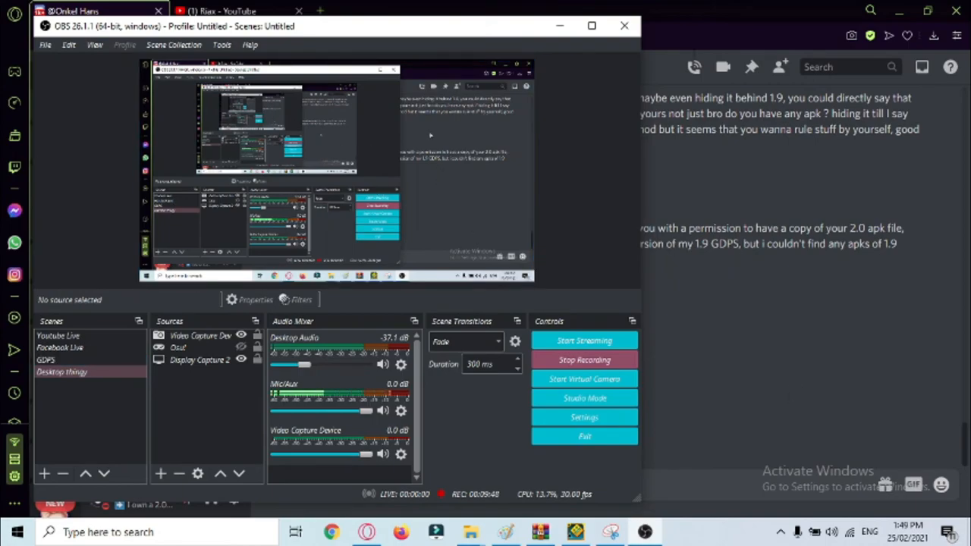
{"action": "left_click", "coordinate": [625, 24]}
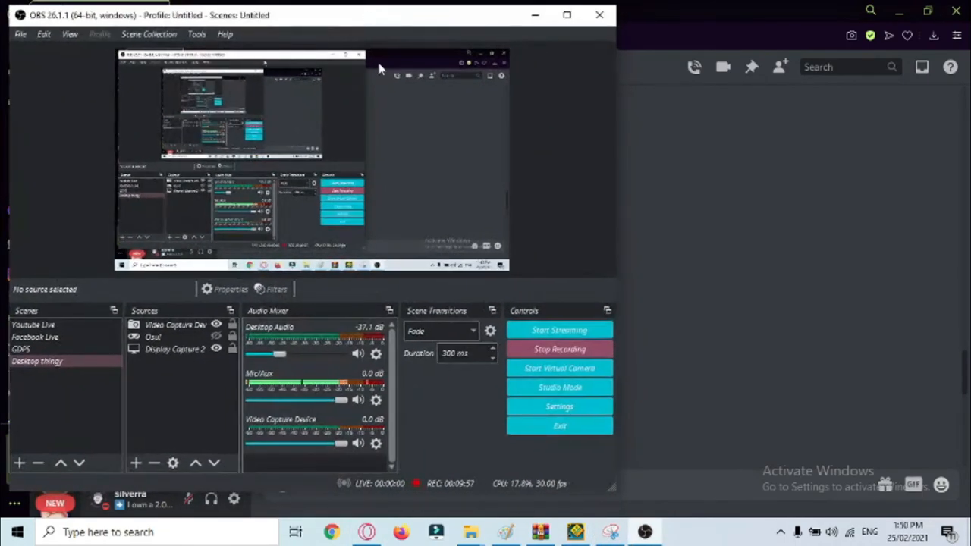
{"action": "mouse_move", "coordinate": [558, 270]}
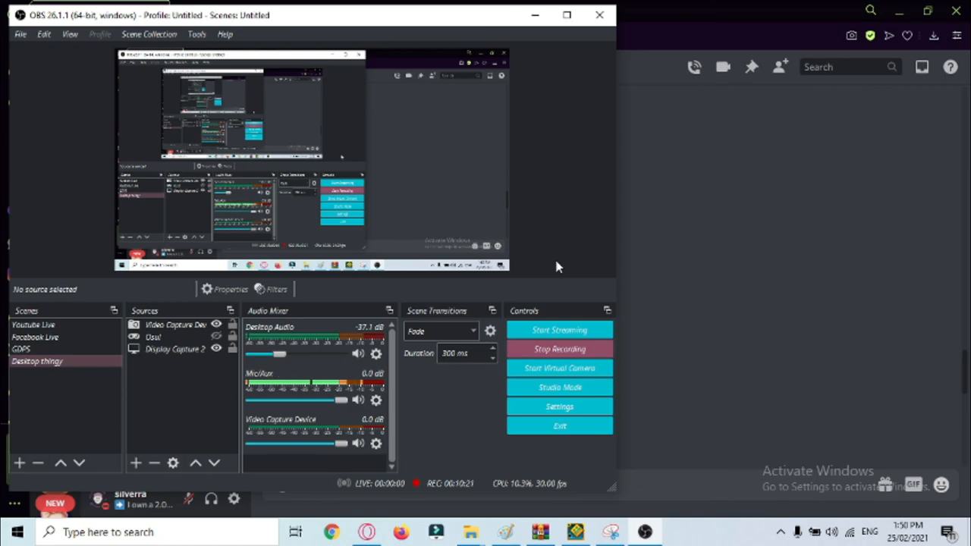
{"action": "mouse_move", "coordinate": [568, 284]}
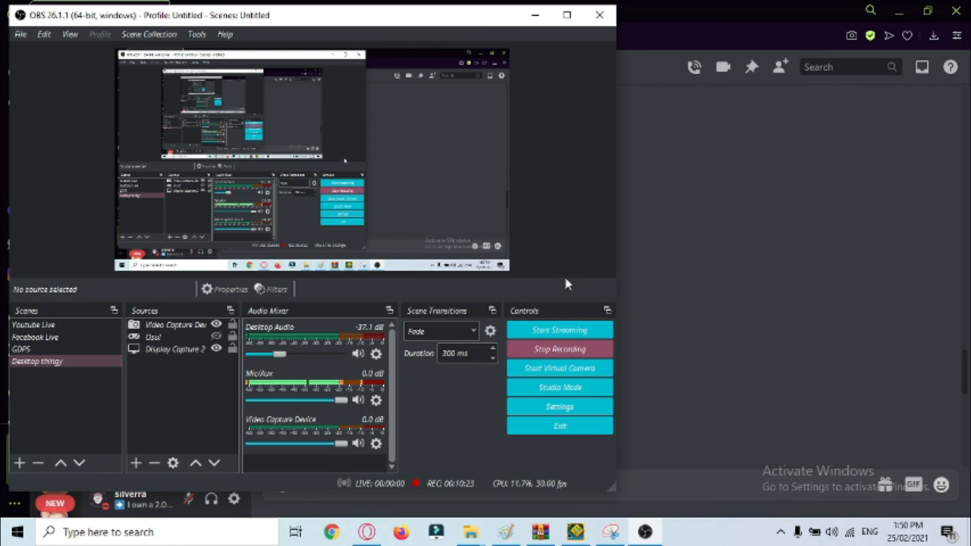